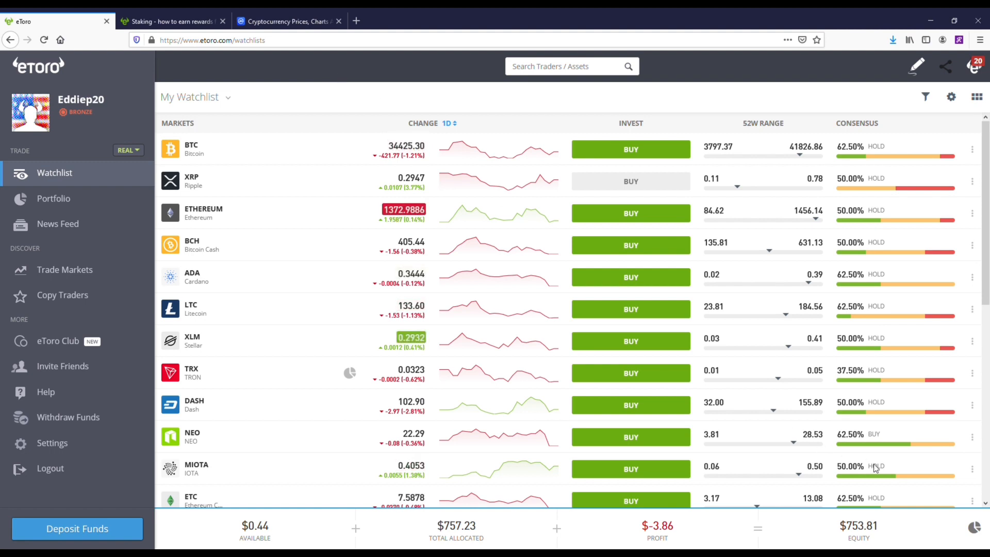
- Open the portfolio showing the single TRX position worth about $751
{"action": "left_click", "coordinate": [53, 198]}
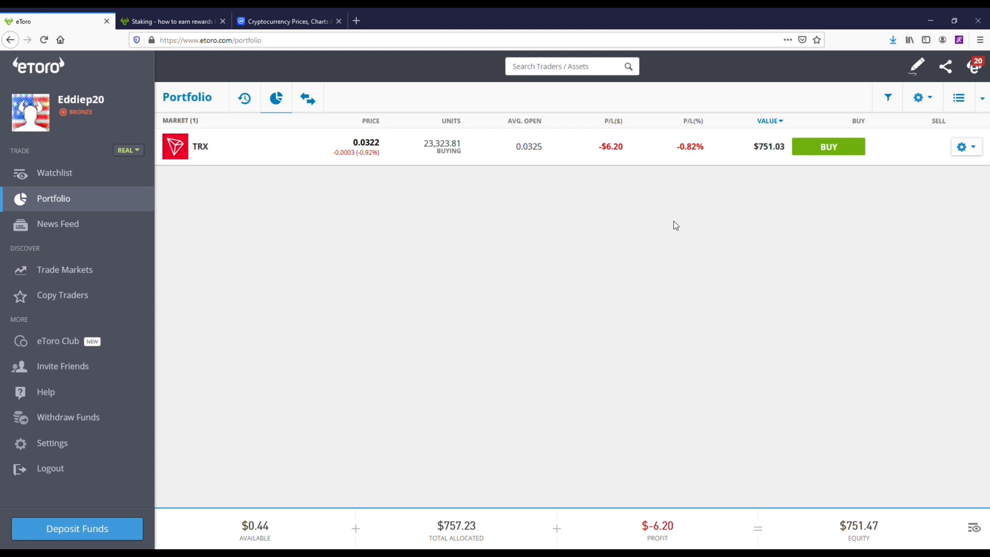
- Open the account history listing withdrawals, XRP trades, compensation payments and deposits
{"action": "left_click", "coordinate": [245, 98]}
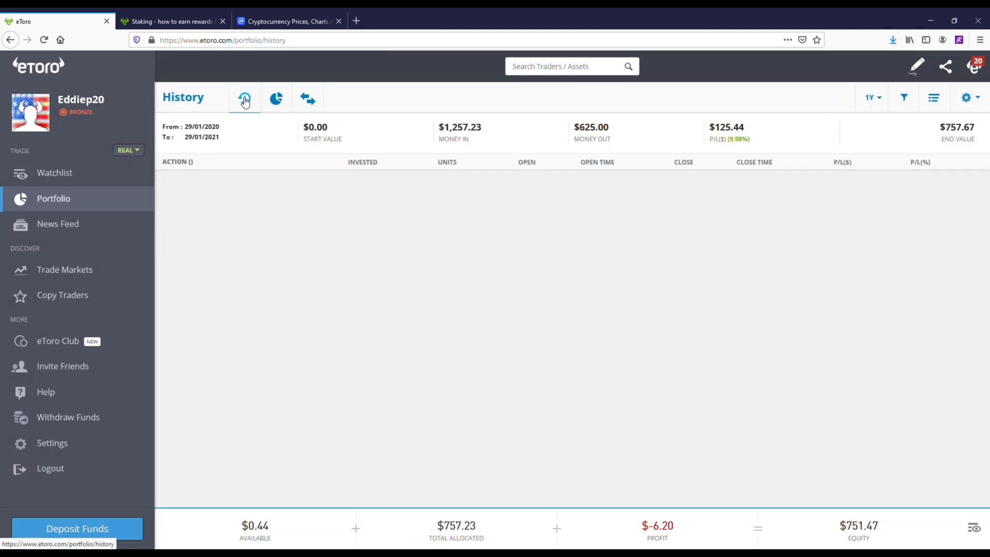
{"action": "left_click", "coordinate": [244, 97]}
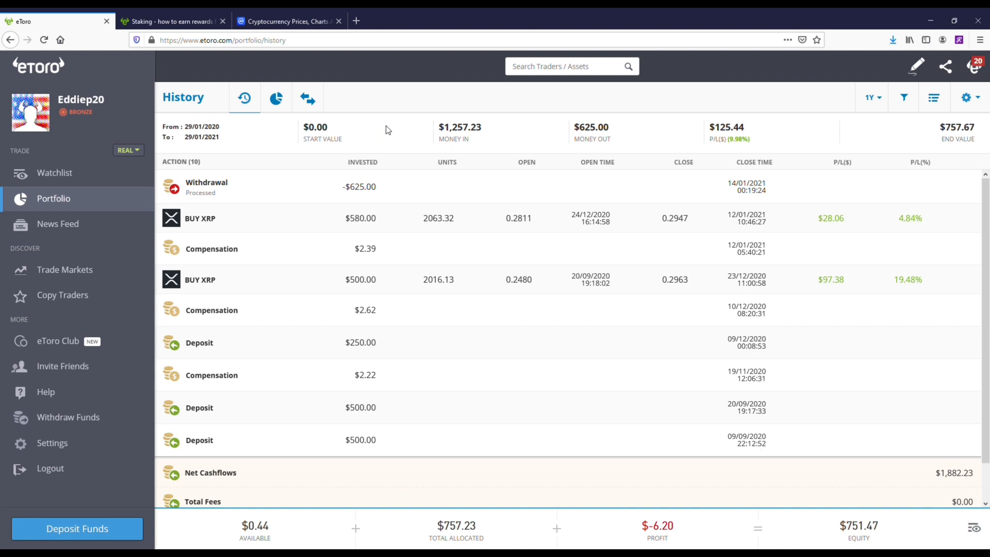
{"action": "mouse_move", "coordinate": [361, 380]}
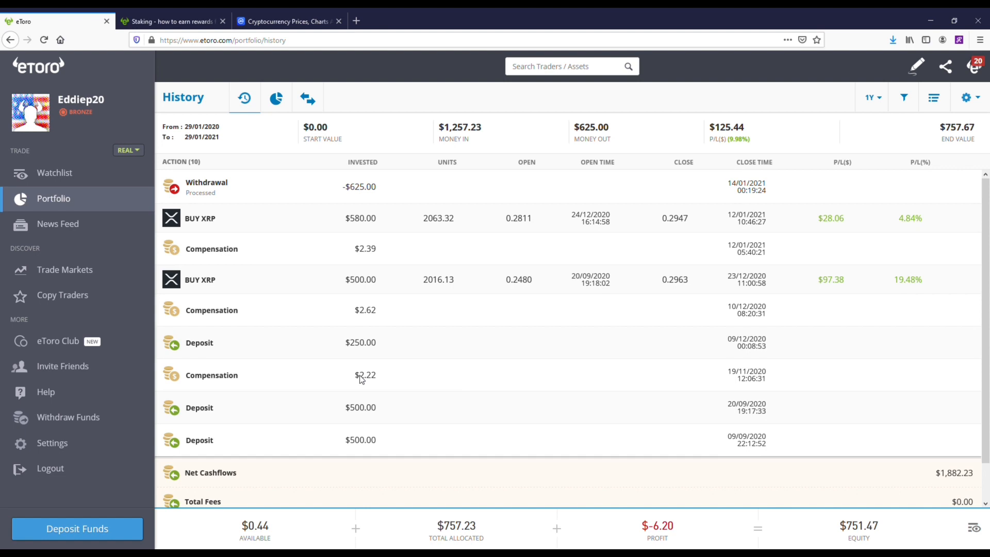
{"action": "mouse_move", "coordinate": [371, 320]}
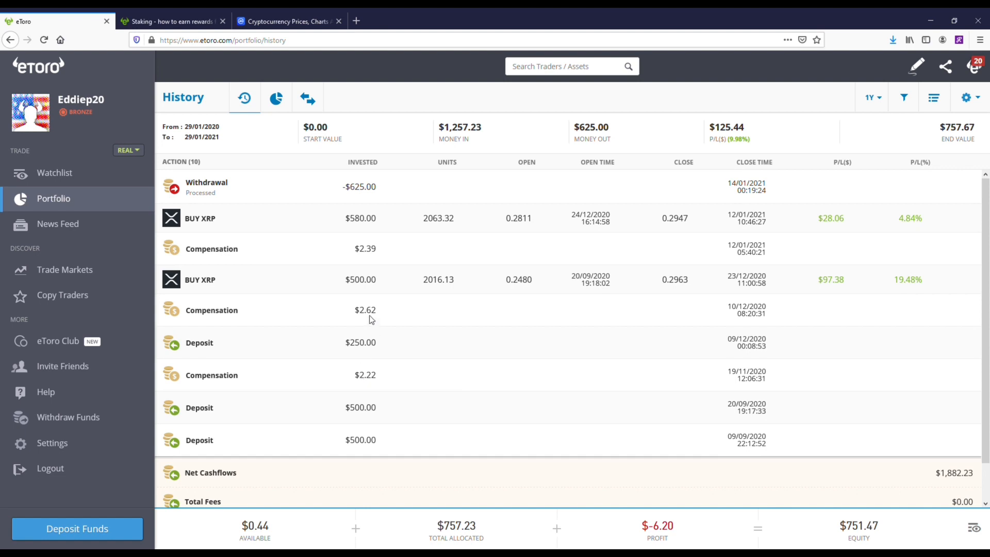
{"action": "mouse_move", "coordinate": [372, 259]}
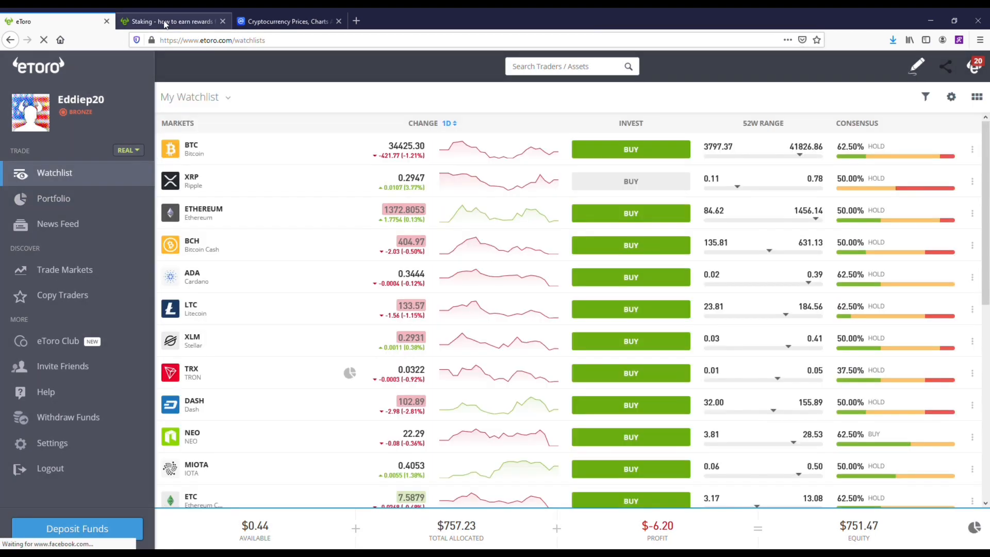
- Scroll eToro's staking page through the Cardano and Tron rewards, then switch to CoinMarketCap
{"action": "left_click", "coordinate": [171, 20]}
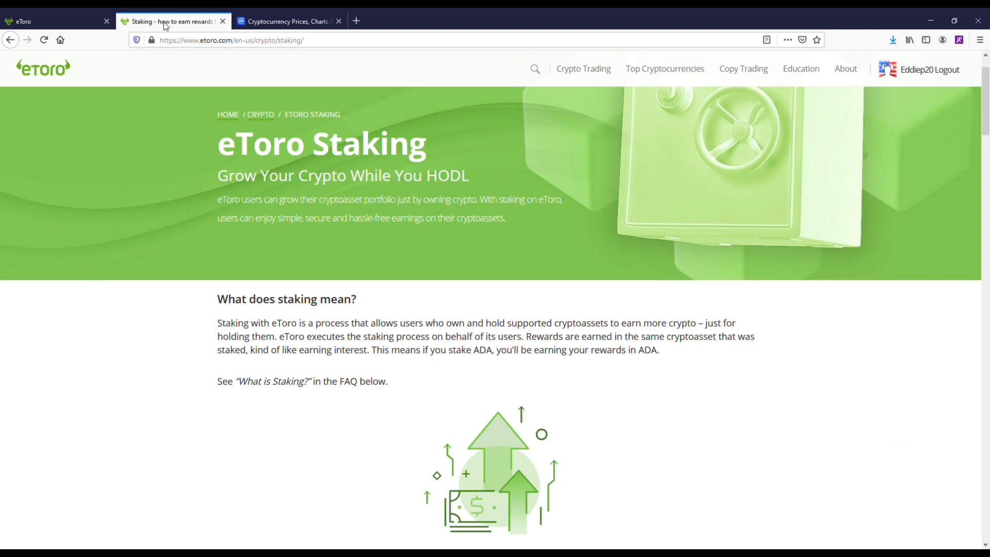
{"action": "mouse_move", "coordinate": [445, 340]}
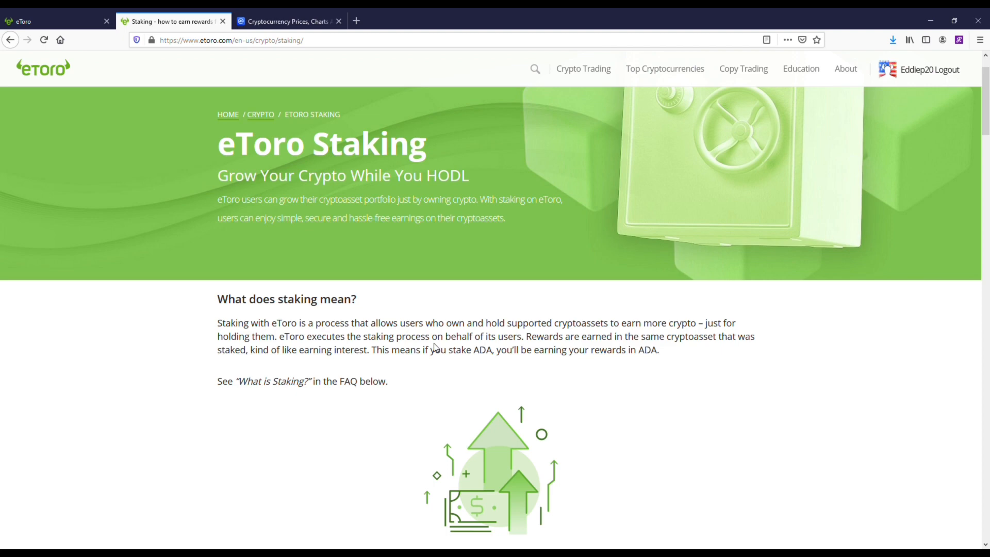
{"action": "scroll", "scroll_direction": "down", "scroll_amount": 3}
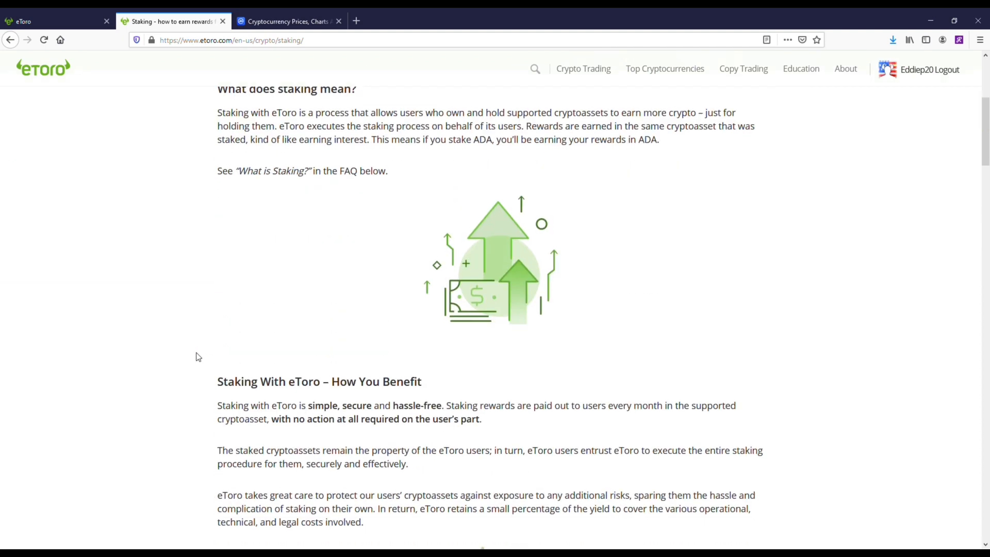
{"action": "scroll", "scroll_direction": "down", "scroll_amount": 3}
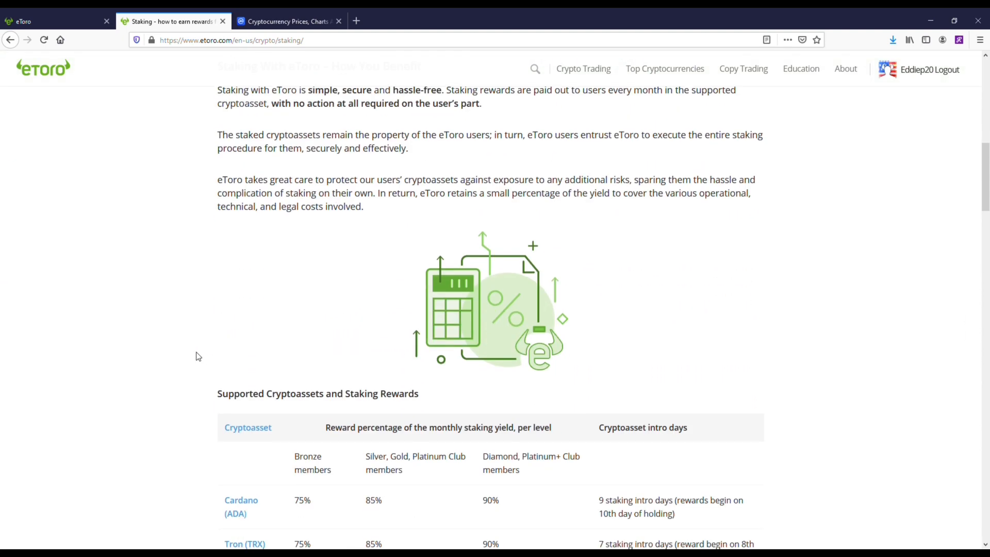
{"action": "scroll", "scroll_direction": "down", "scroll_amount": 3}
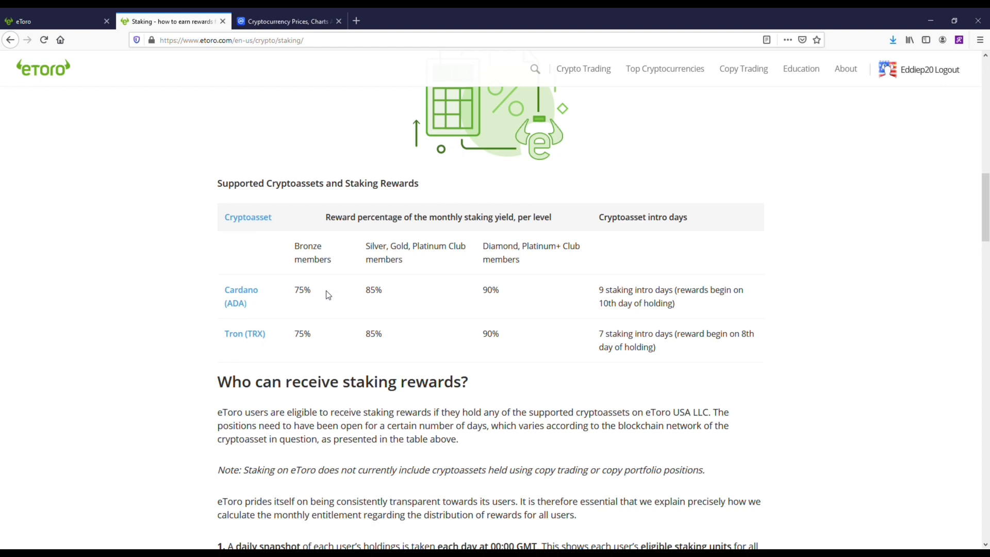
{"action": "mouse_move", "coordinate": [235, 330]}
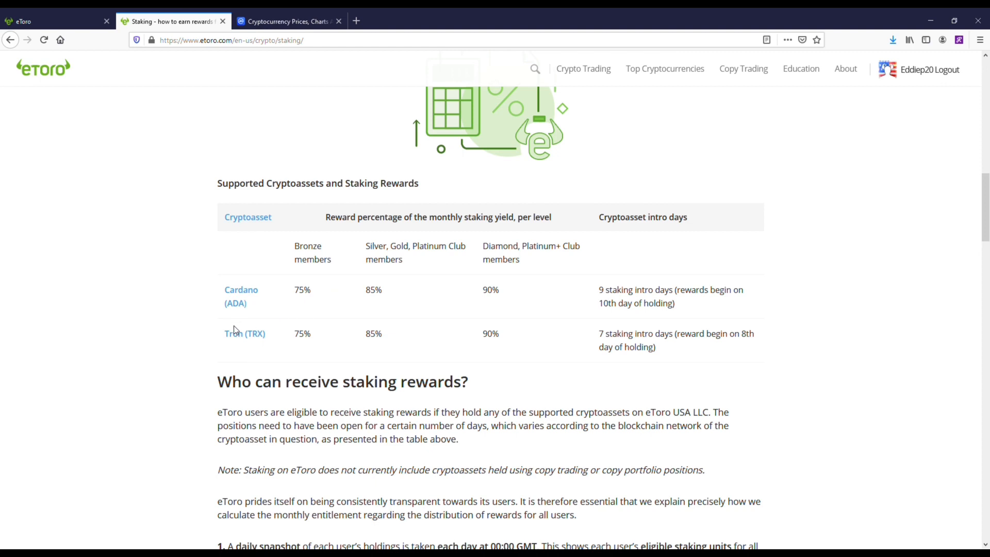
{"action": "mouse_move", "coordinate": [136, 323]}
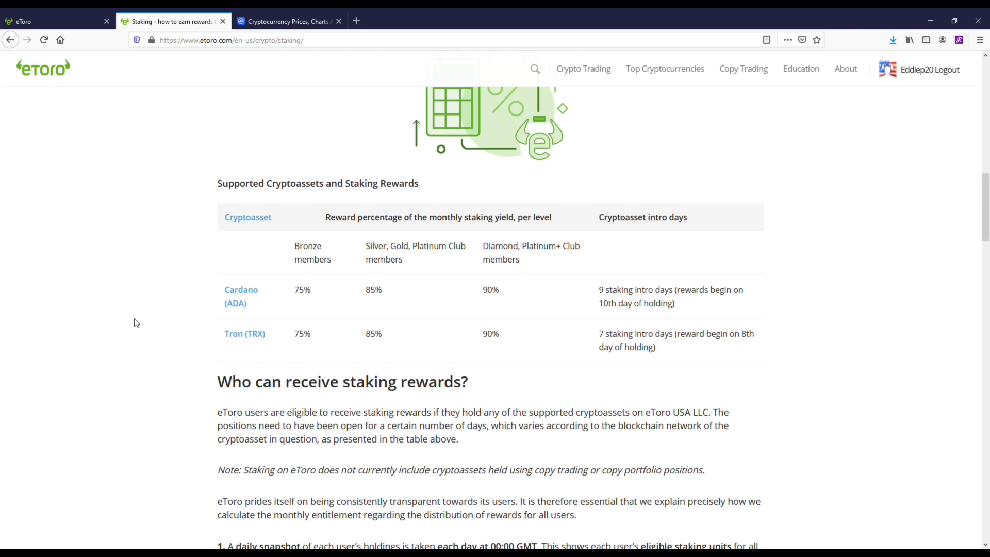
{"action": "scroll", "scroll_direction": "down", "scroll_amount": 3}
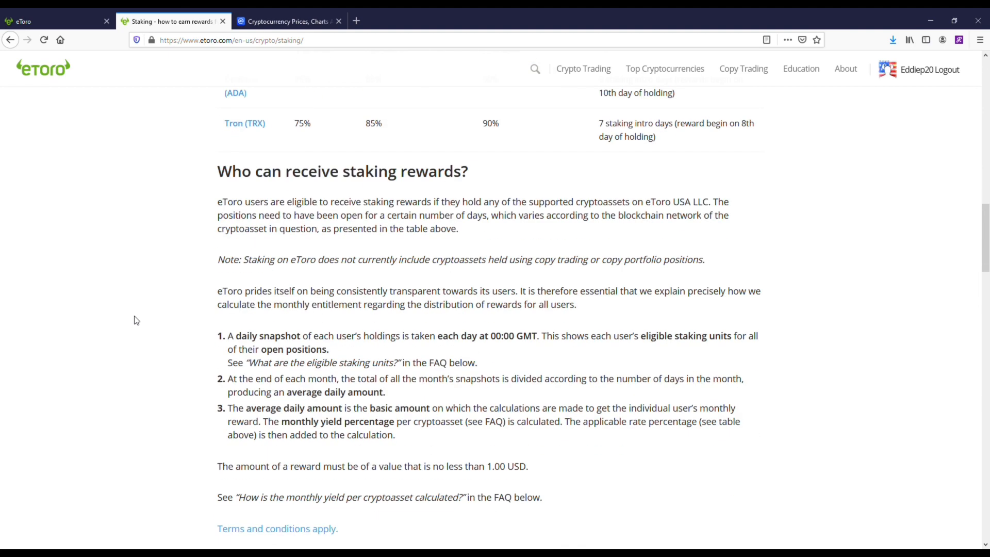
{"action": "scroll", "scroll_direction": "down", "scroll_amount": 3}
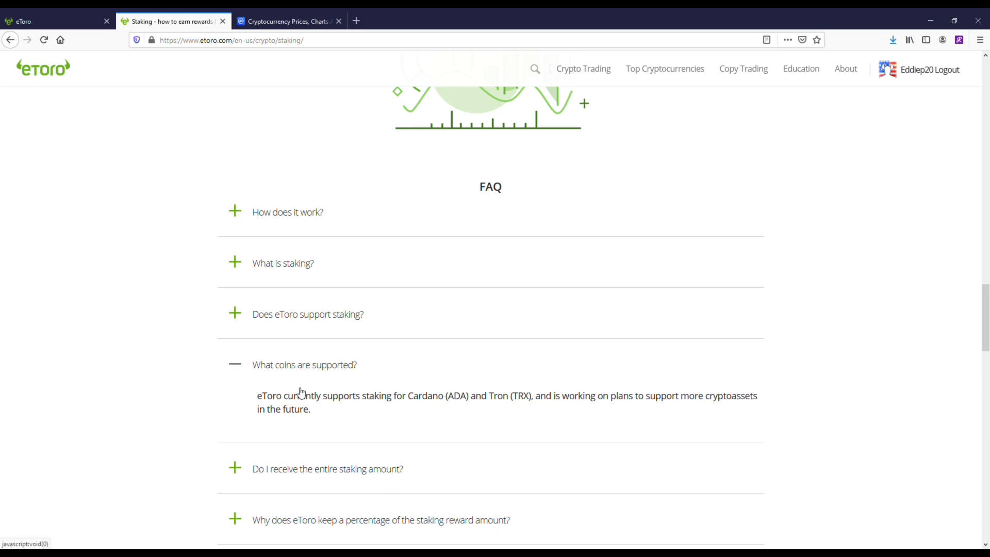
{"action": "mouse_move", "coordinate": [292, 389]}
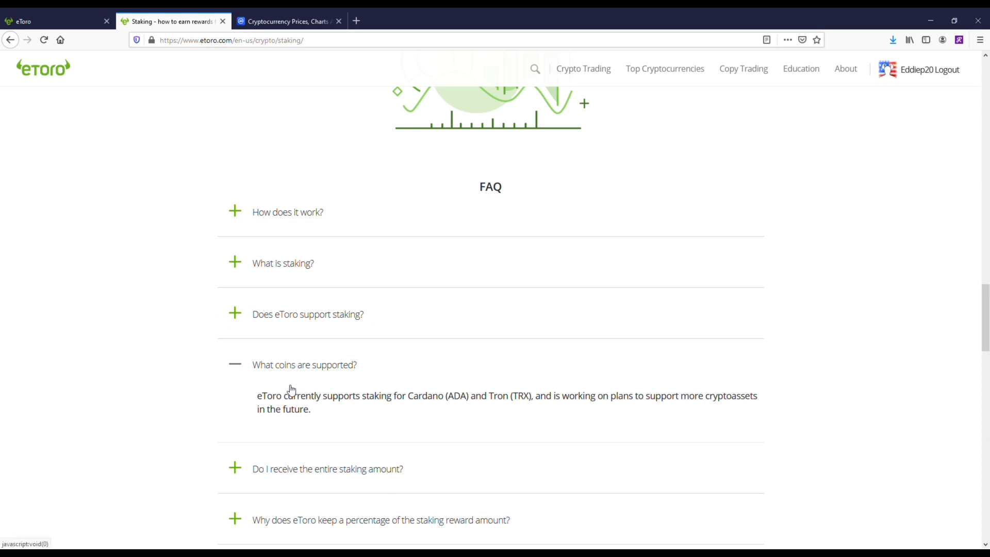
{"action": "left_click", "coordinate": [288, 20]}
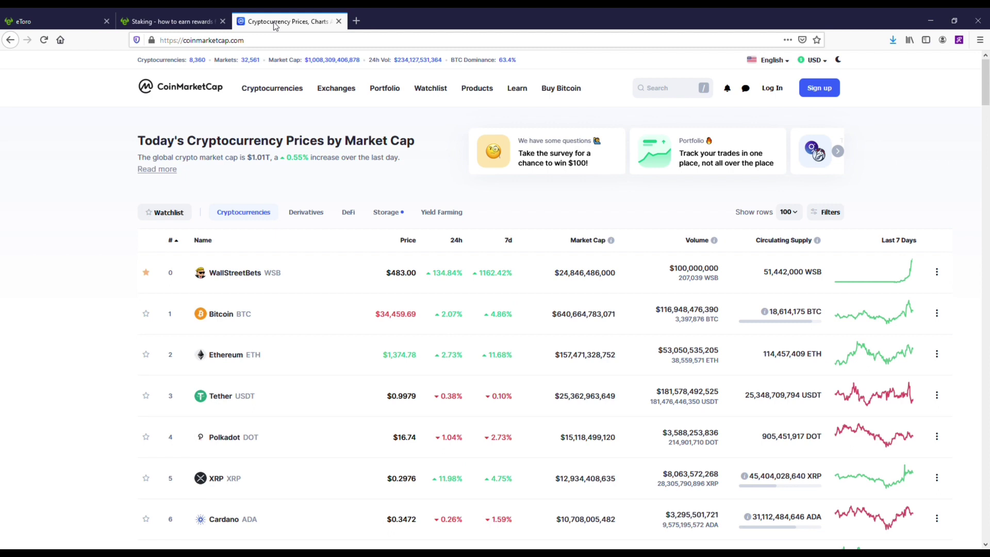
{"action": "mouse_move", "coordinate": [227, 278]}
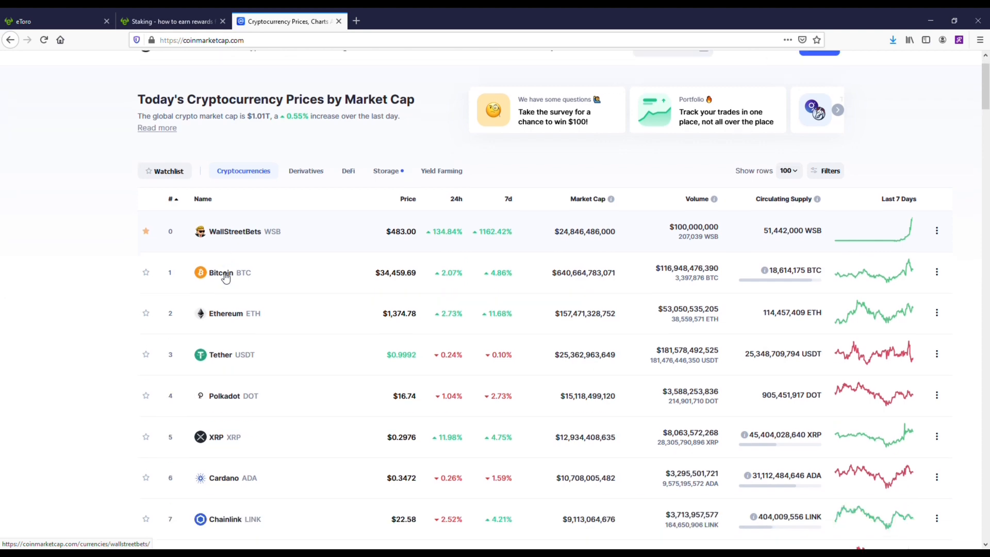
- Scroll CoinMarketCap rankings past Tron and back to Cardano, then return to the eToro watchlist
{"action": "scroll", "scroll_direction": "down", "scroll_amount": 3}
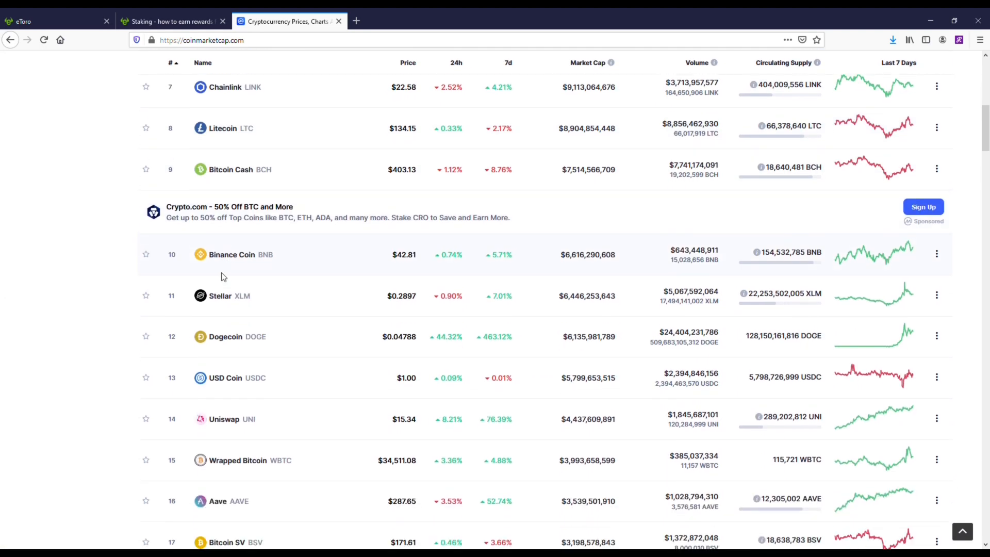
{"action": "scroll", "scroll_direction": "down", "scroll_amount": 3}
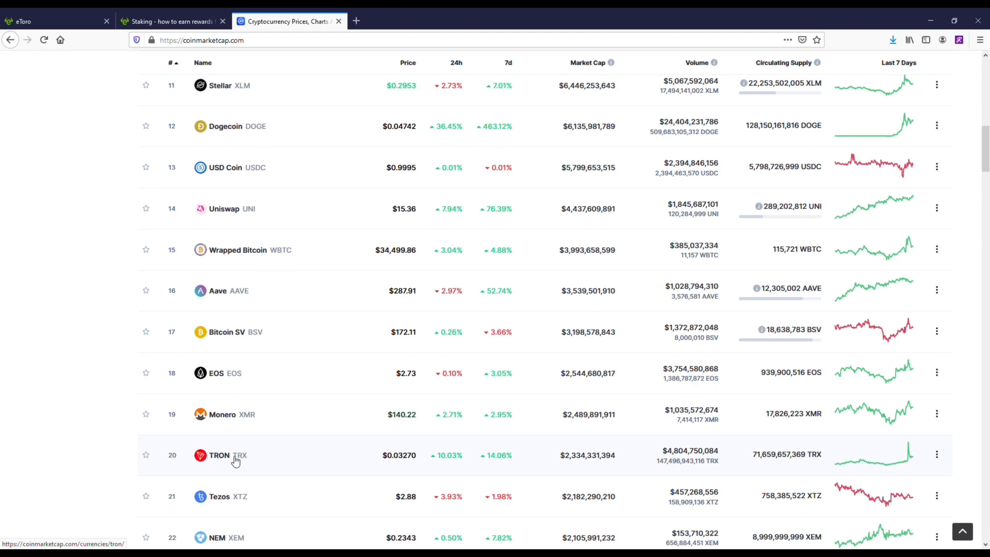
{"action": "scroll", "scroll_direction": "up", "scroll_amount": 3}
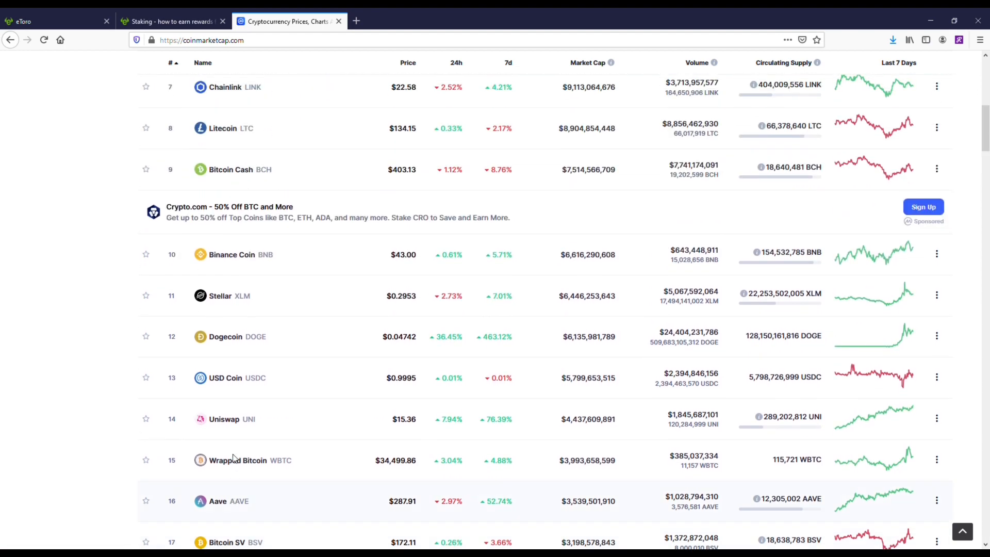
{"action": "scroll", "scroll_direction": "up", "scroll_amount": 3}
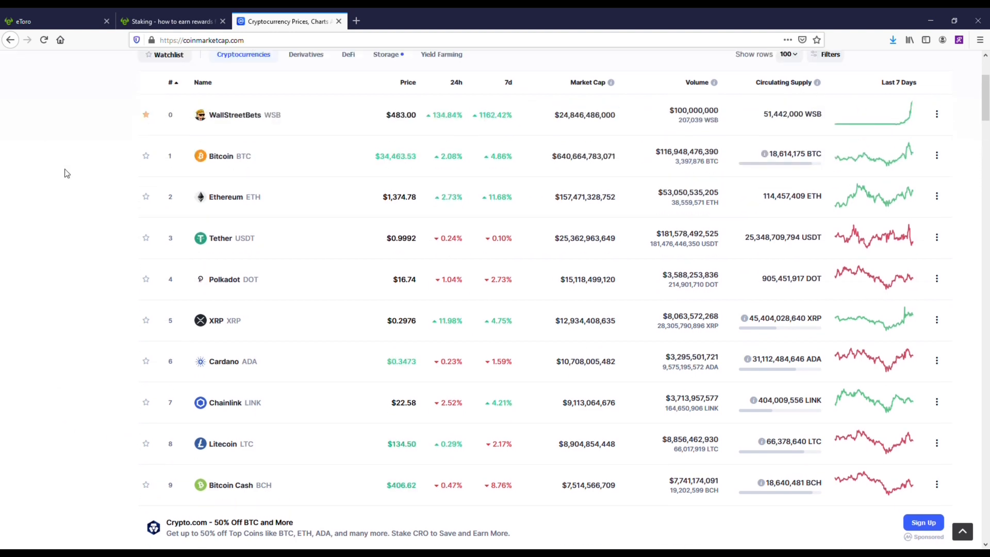
{"action": "mouse_move", "coordinate": [229, 366]}
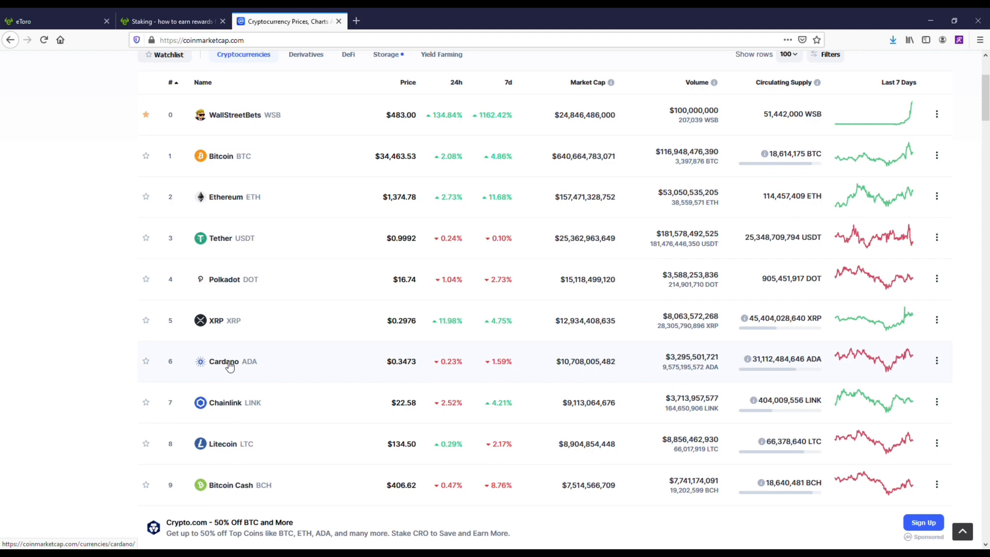
{"action": "left_click", "coordinate": [54, 21]}
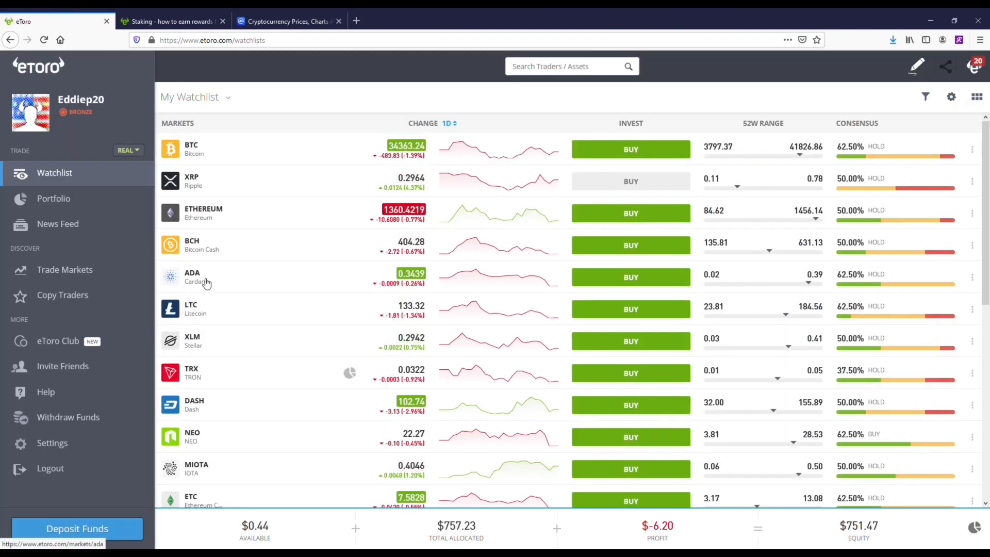
- Show Cardano's stats on a one-year chart (about 510% return), then return to the watchlist
{"action": "left_click", "coordinate": [193, 276]}
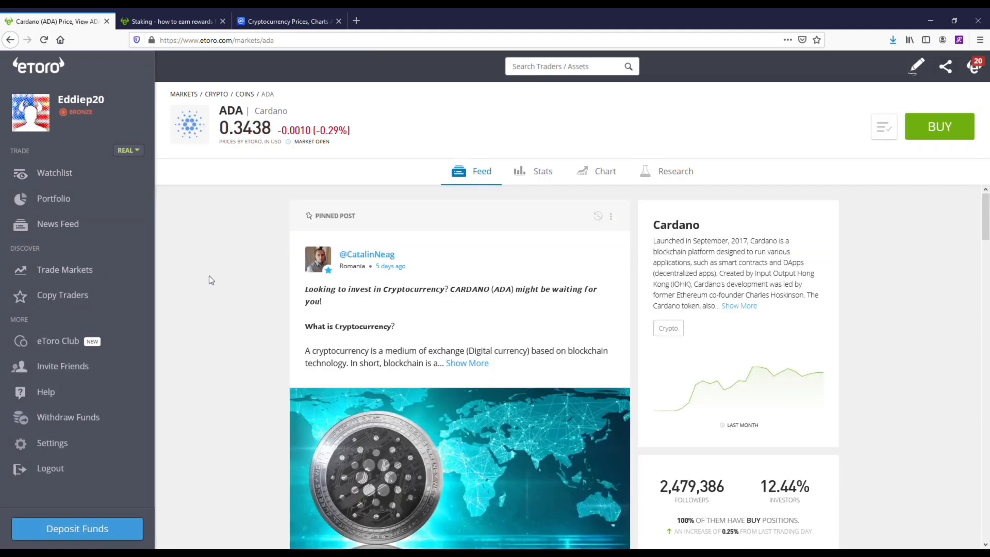
{"action": "mouse_move", "coordinate": [375, 245]}
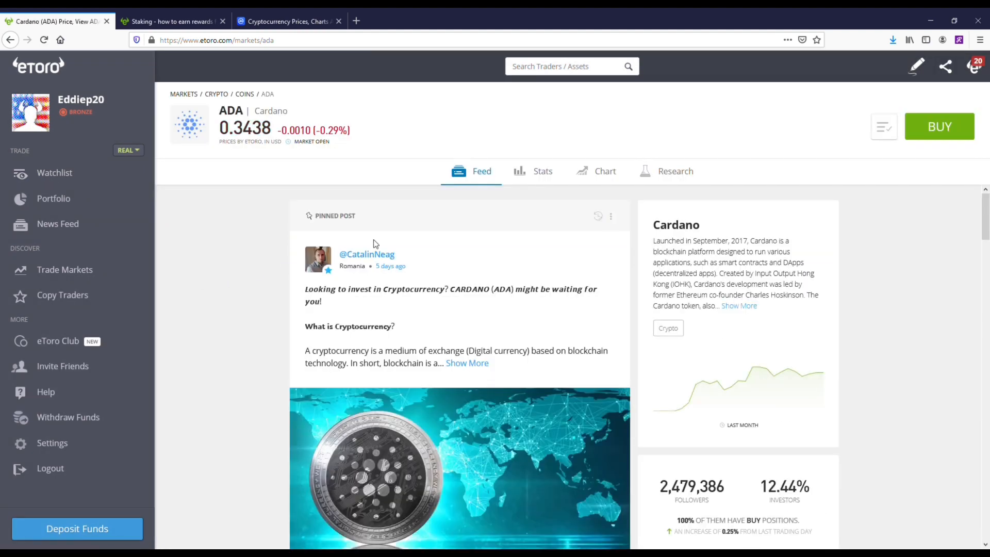
{"action": "left_click", "coordinate": [543, 171]}
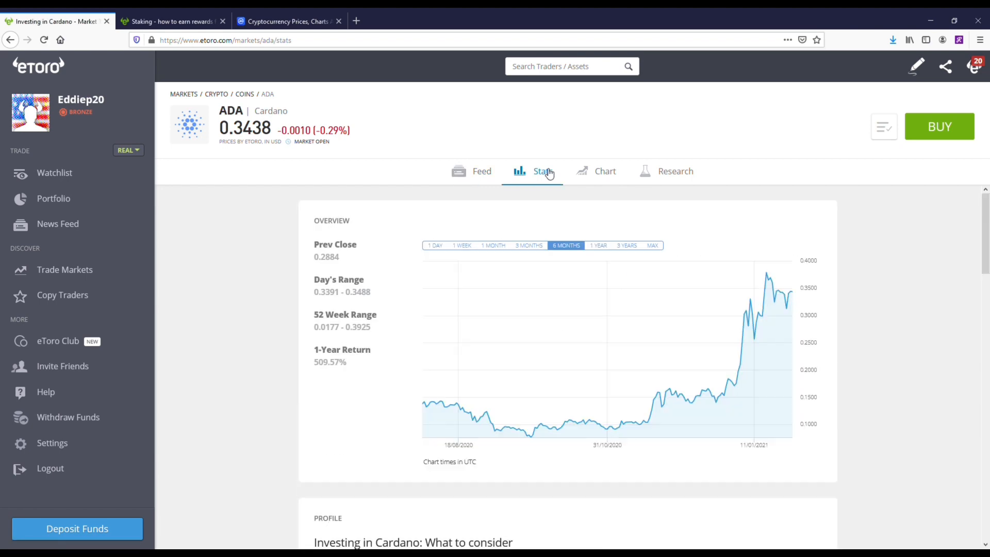
{"action": "left_click", "coordinate": [597, 245]}
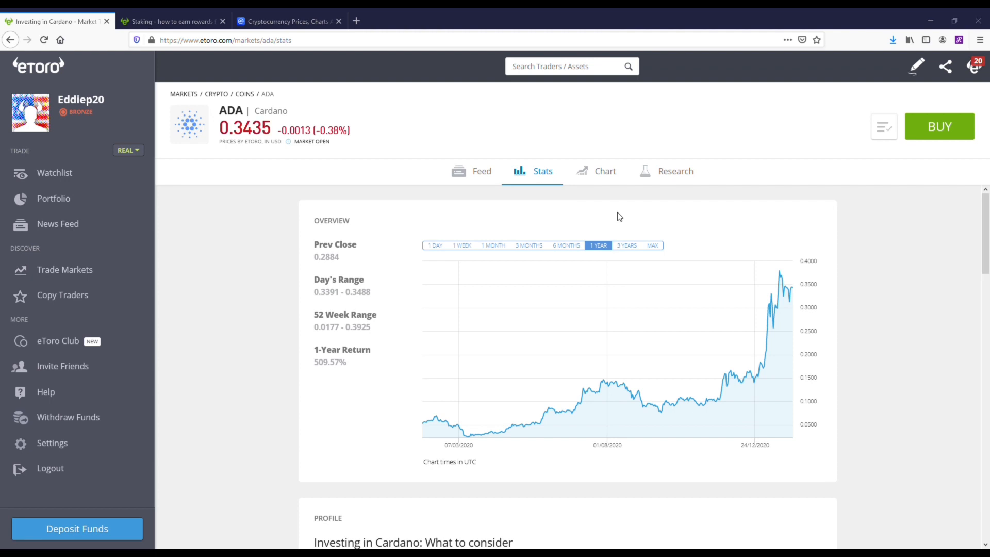
{"action": "mouse_move", "coordinate": [962, 17]}
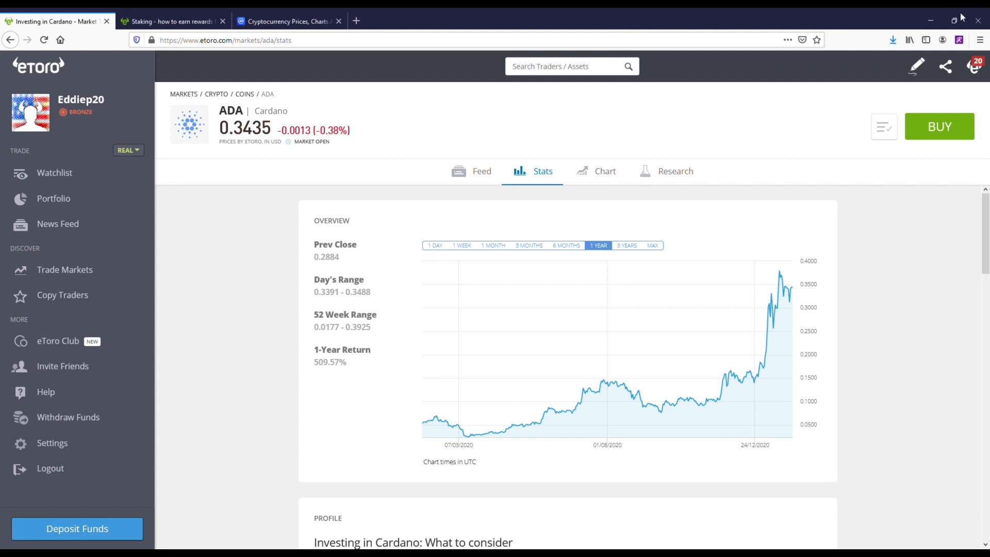
{"action": "mouse_move", "coordinate": [622, 107]}
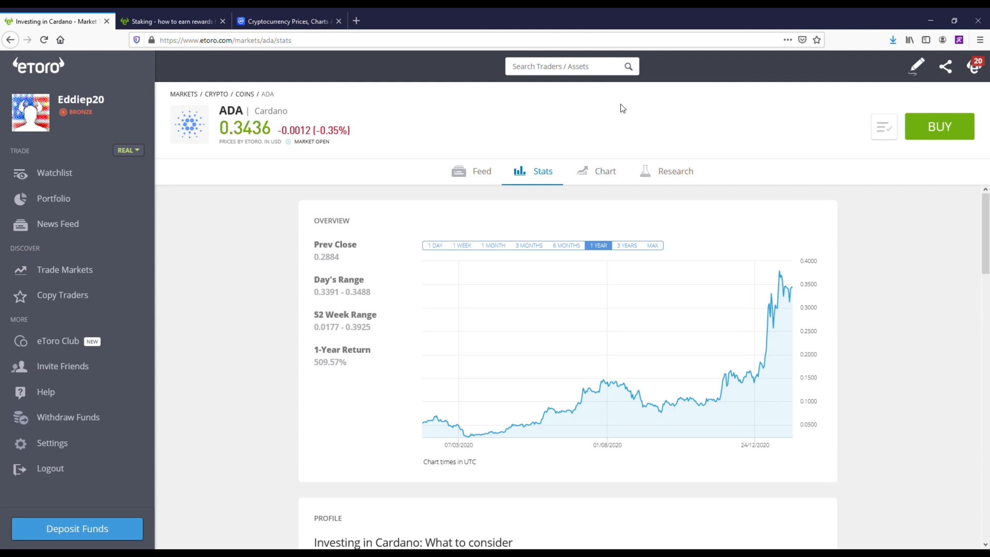
{"action": "left_click", "coordinate": [54, 173]}
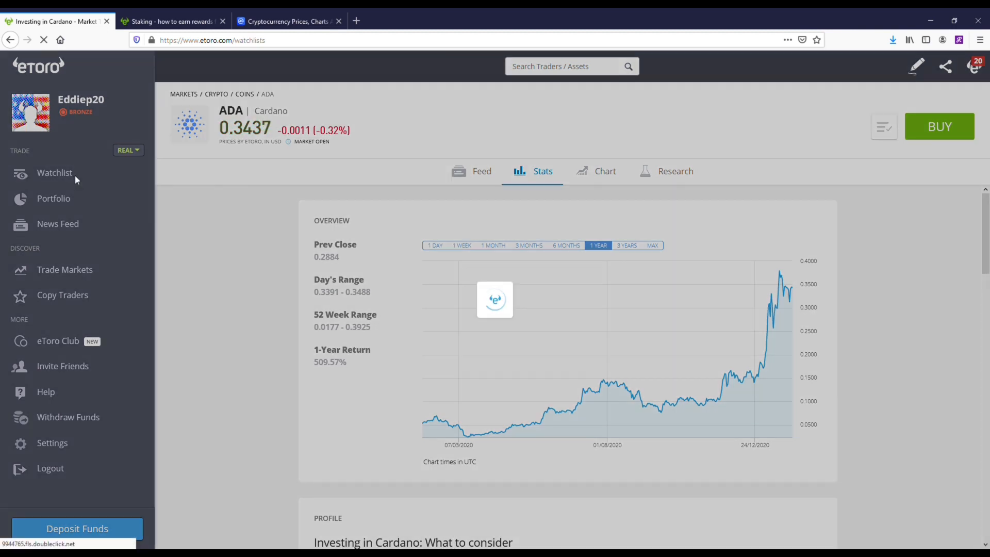
- Reload the watchlist and open Ethereum's market page on its feed
{"action": "left_click", "coordinate": [56, 172]}
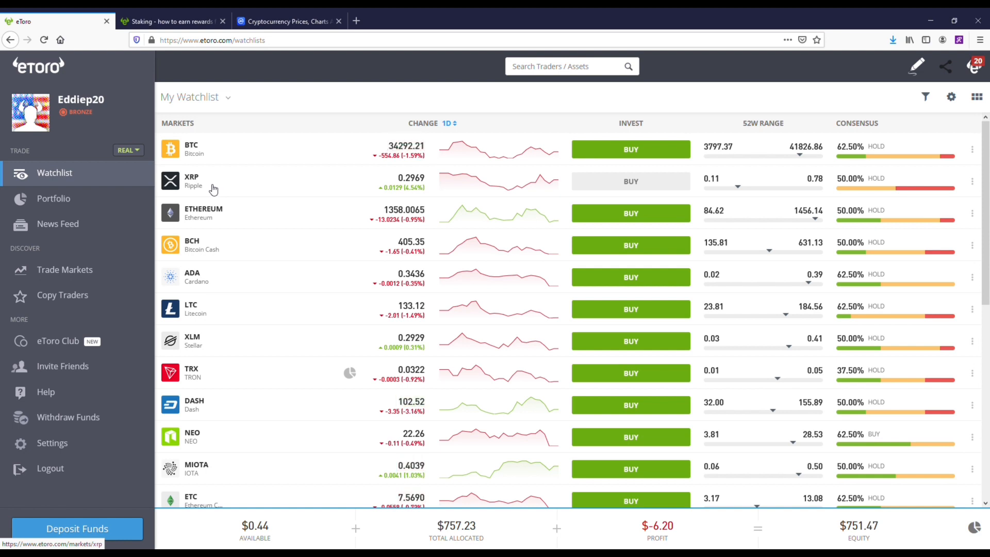
{"action": "left_click", "coordinate": [203, 213]}
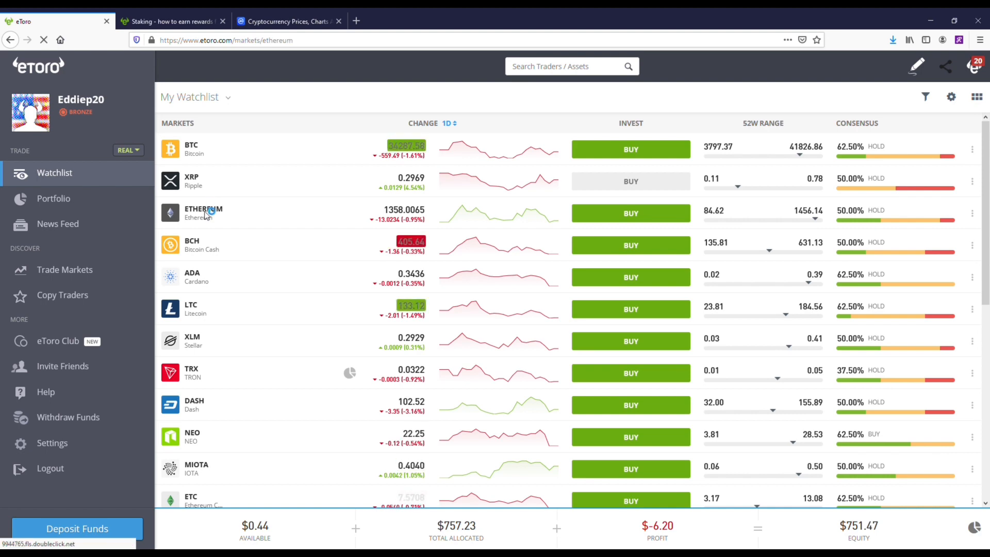
{"action": "left_click", "coordinate": [204, 213]}
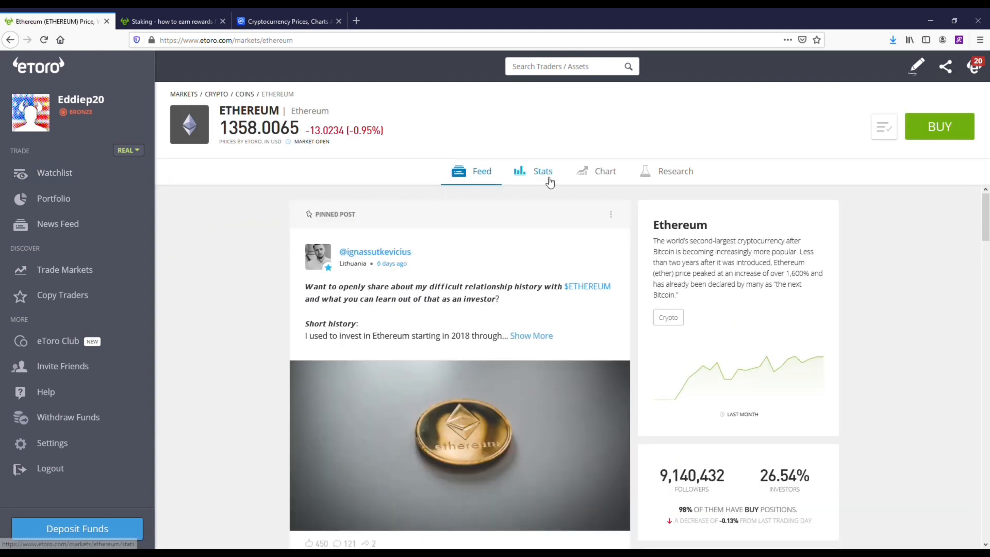
- Show Ethereum's stats on a one-year chart (about 613% return), then return to the watchlist
{"action": "left_click", "coordinate": [542, 171]}
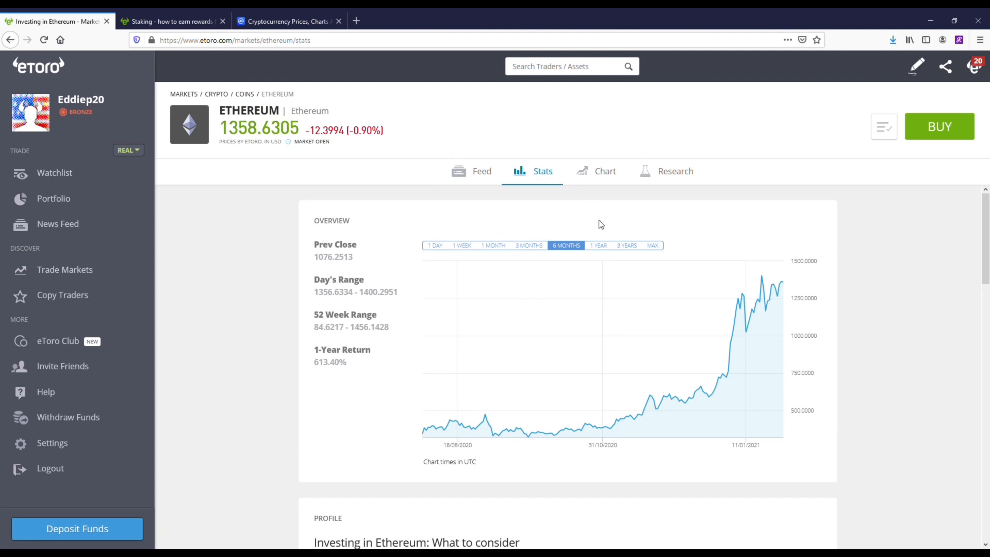
{"action": "left_click", "coordinate": [596, 246]}
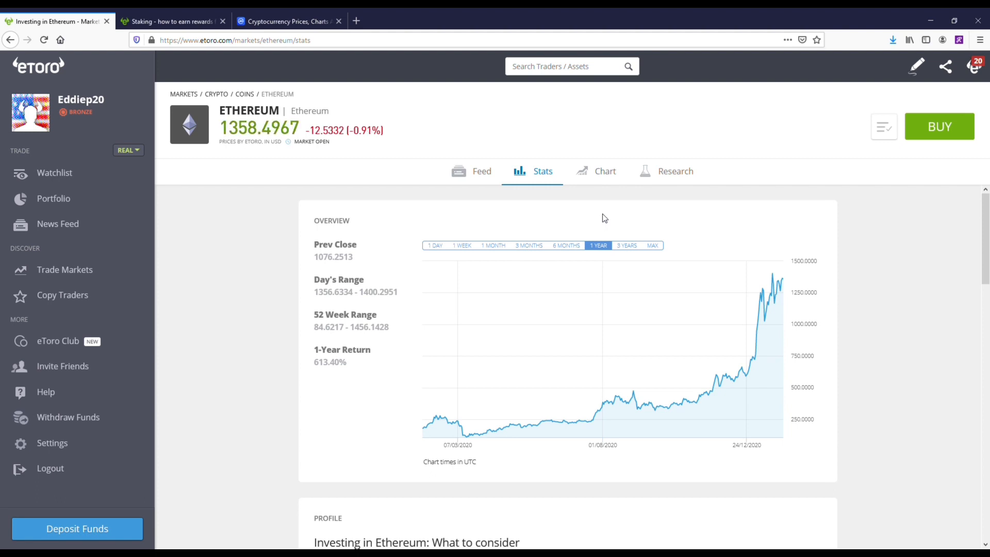
{"action": "mouse_move", "coordinate": [163, 199]}
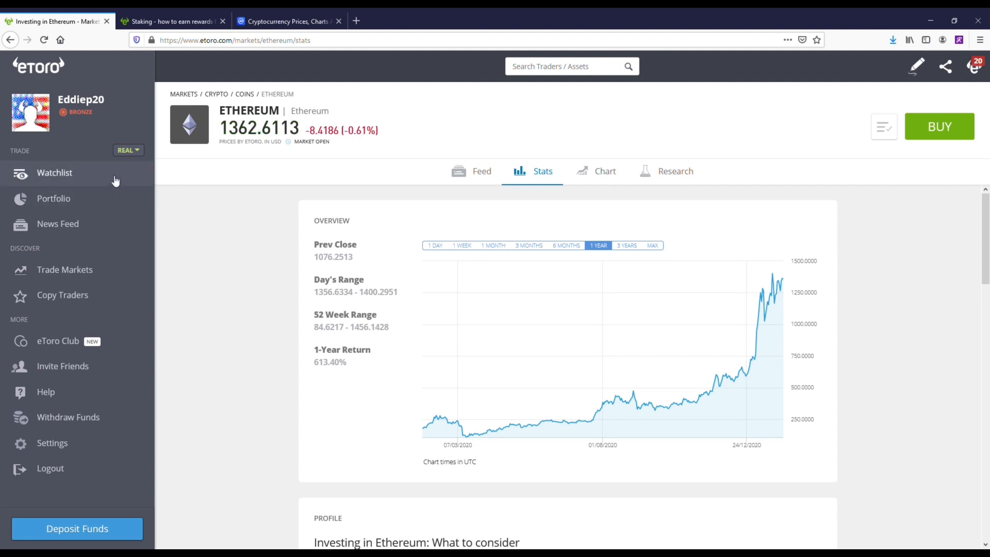
{"action": "left_click", "coordinate": [54, 172]}
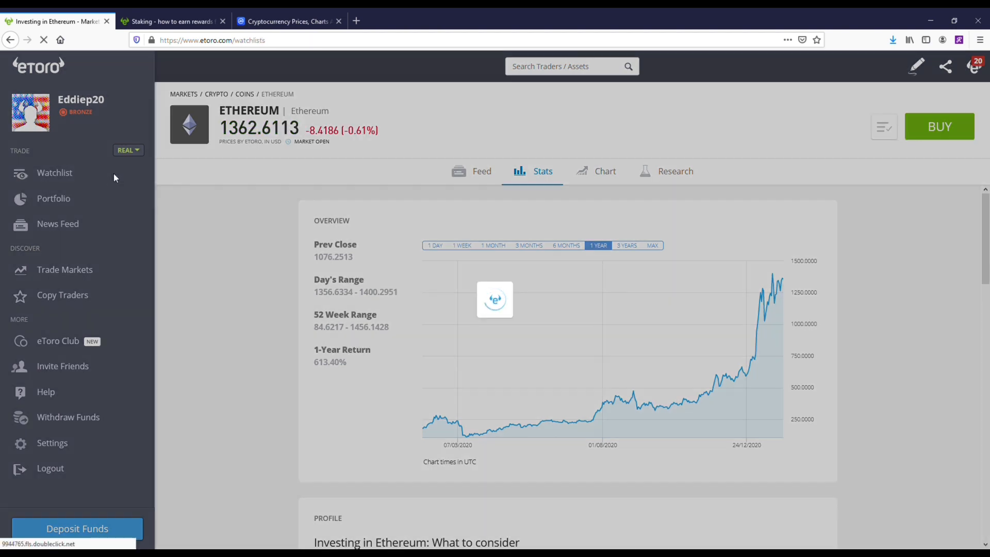
{"action": "left_click", "coordinate": [56, 172]}
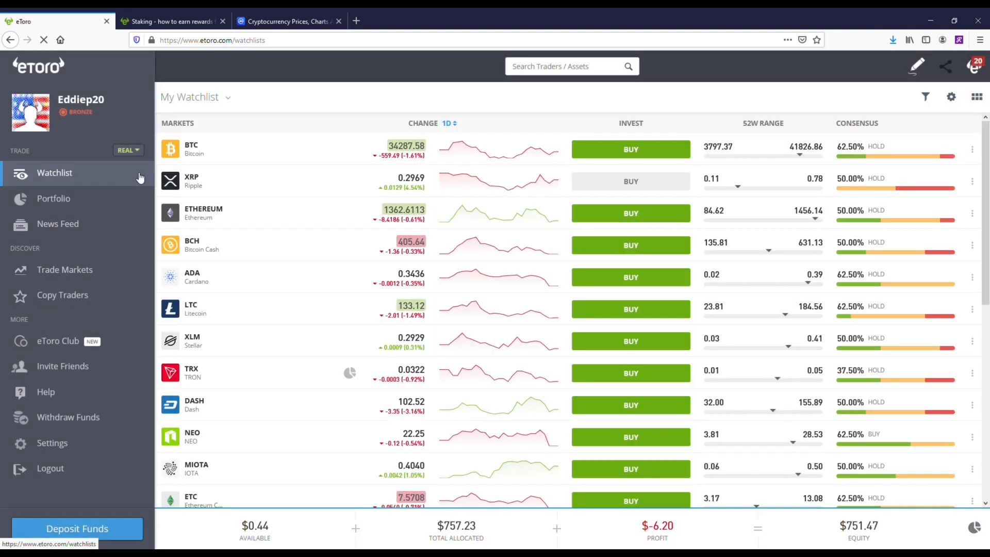